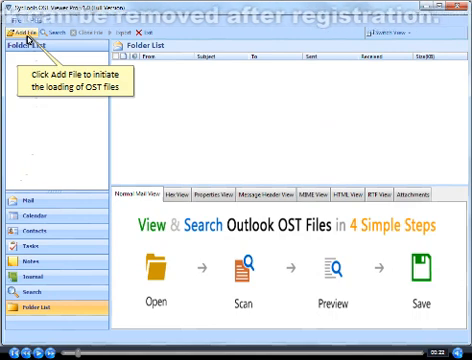
Select C:\Backup\Grogers.ost as the OST file to add, using Advance scan mode.
click(27, 37)
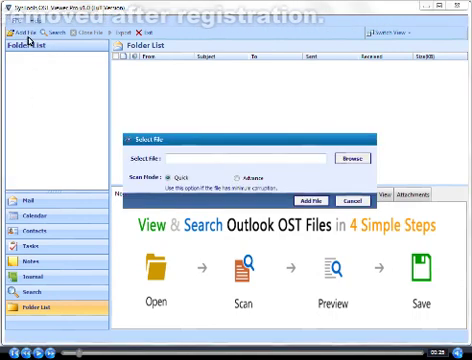
mouse_move(351, 158)
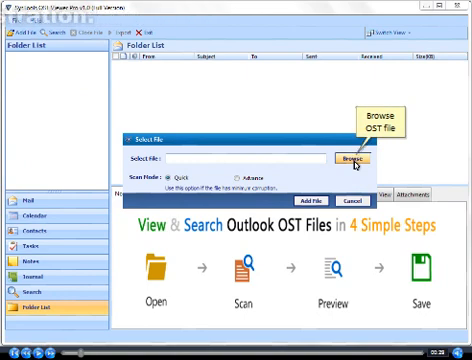
click(358, 160)
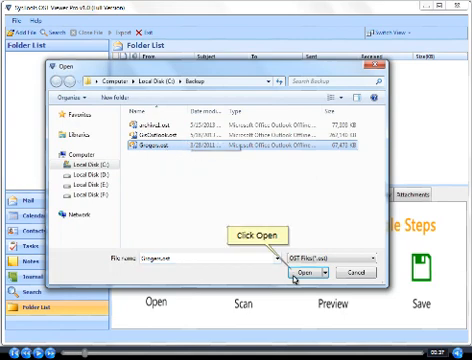
click(298, 271)
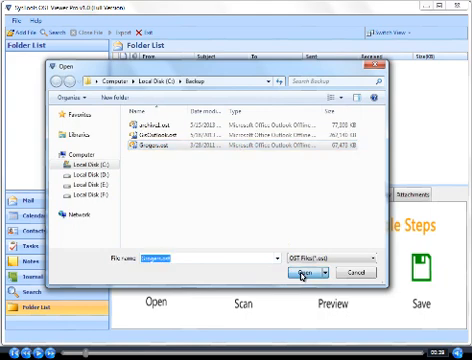
click(291, 271)
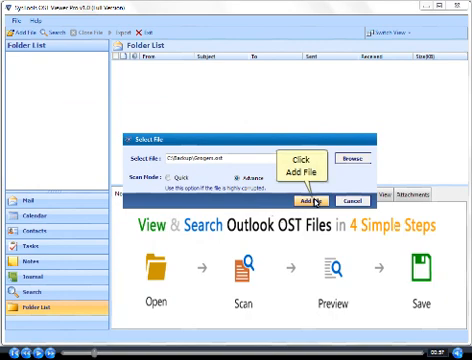
Load Grogers.ost and agree to index its scanned items for searching.
click(307, 198)
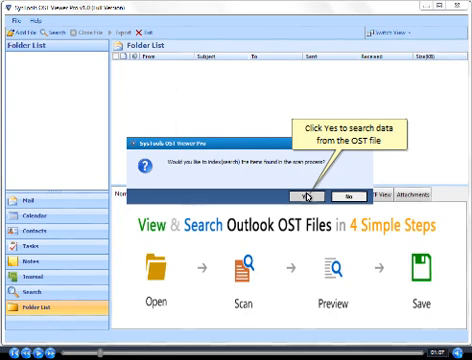
click(309, 189)
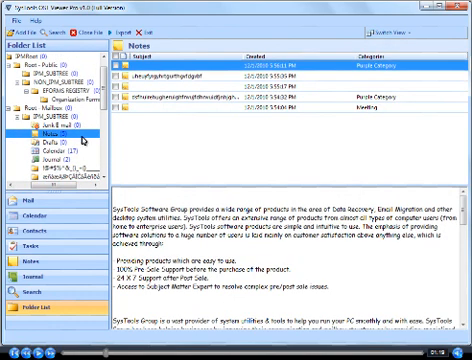
mouse_move(30, 35)
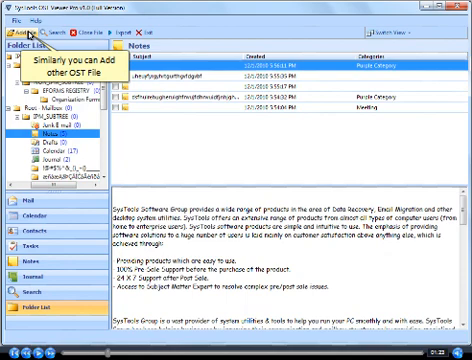
Add GirOutlook.ost from the Backup folder and acknowledge the indexing-complete message.
click(24, 28)
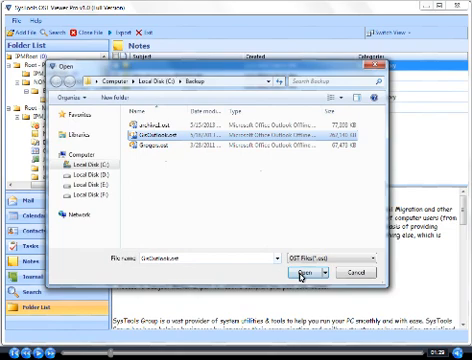
click(296, 270)
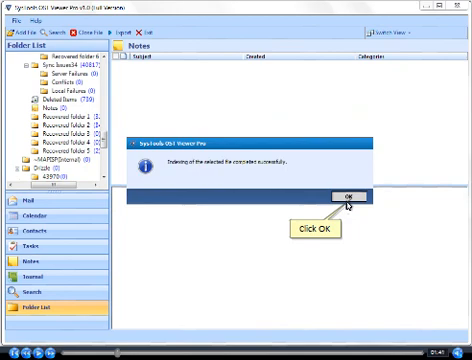
click(349, 195)
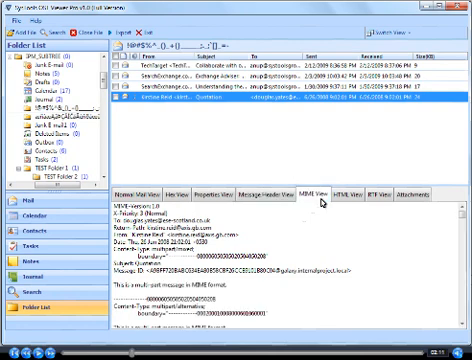
Preview the Quotation email in HTML, RTF and Attachments views, then return to Normal Mail View.
click(356, 194)
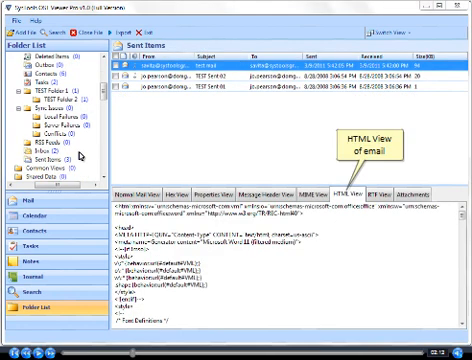
click(370, 196)
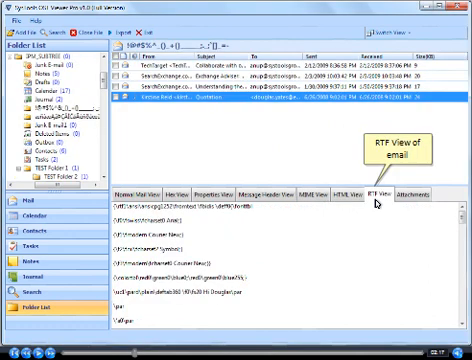
click(424, 196)
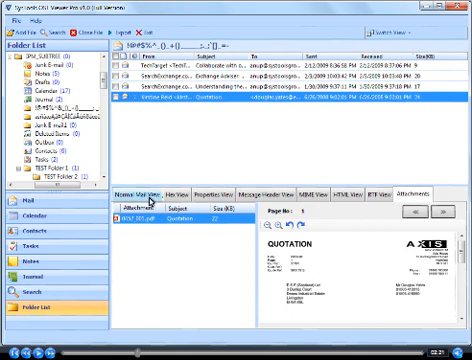
click(137, 192)
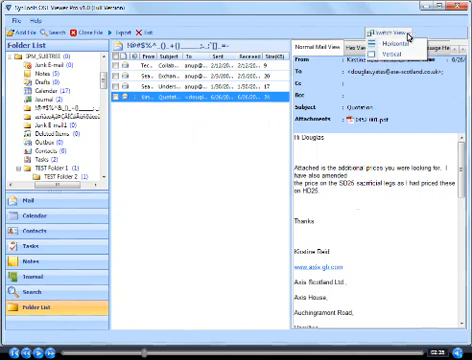
Switch the reading pane to Horizontal layout and show the Mail folders.
click(391, 28)
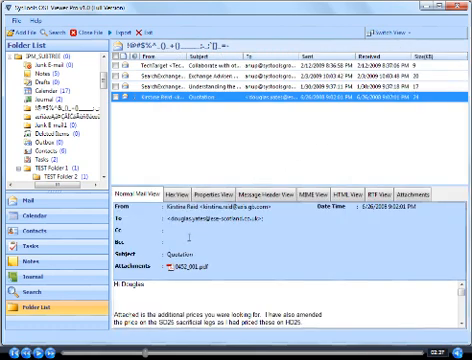
click(24, 200)
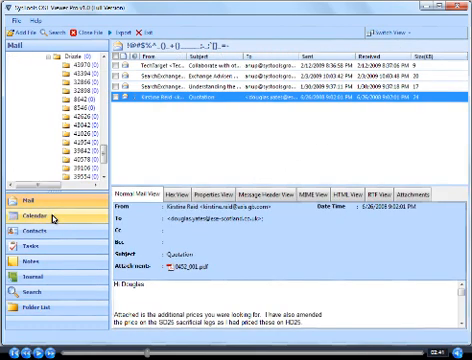
Browse the Calendar, Contacts and Journal sections, then show the Search folder tree.
click(26, 209)
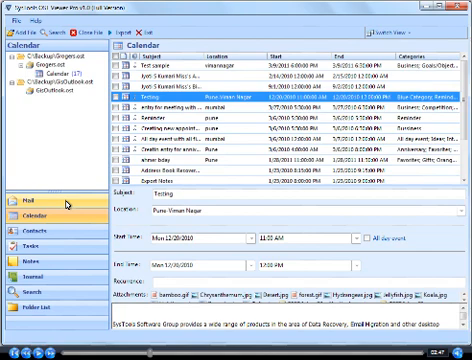
click(37, 227)
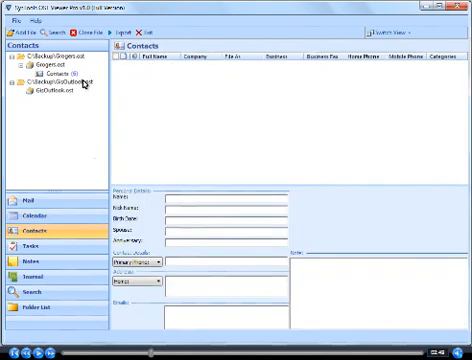
click(60, 73)
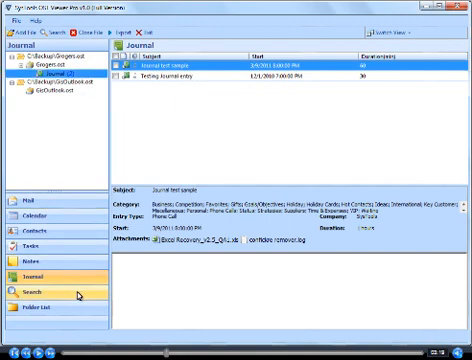
click(33, 289)
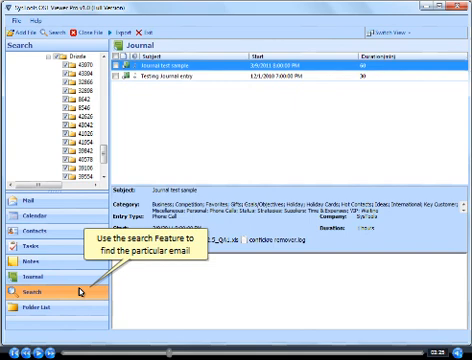
Search for subject Quotation with matching To and From criteria, finding one mail.
click(35, 287)
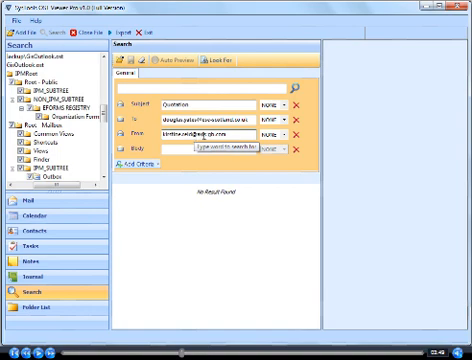
click(280, 99)
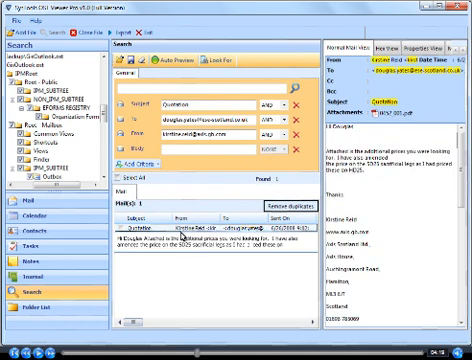
Loosen the criteria matching and delete the Body criterion, widening results to 10 mails.
click(288, 141)
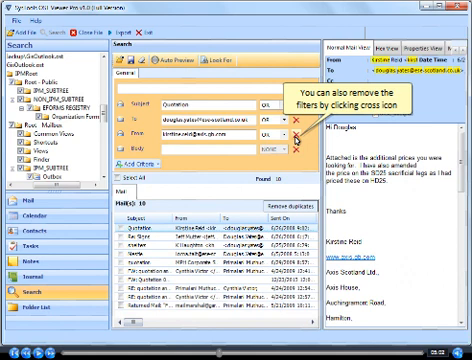
click(296, 131)
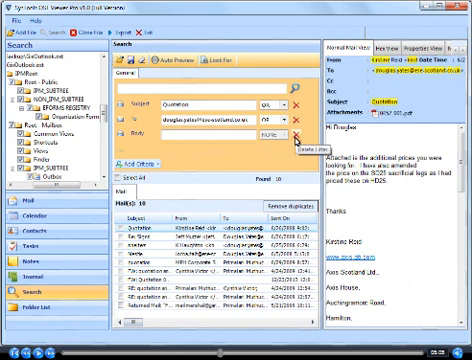
click(290, 128)
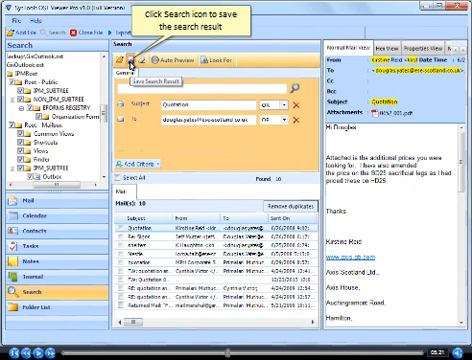
Save the 10-mail search result as 'MK Info' with note 'New'.
click(131, 68)
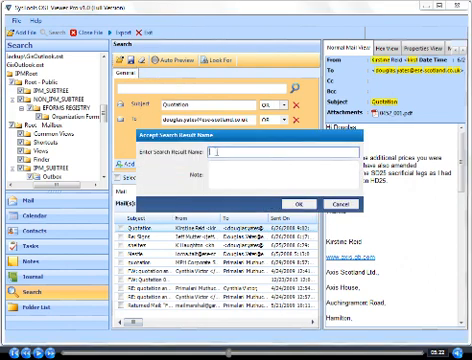
text(MK)
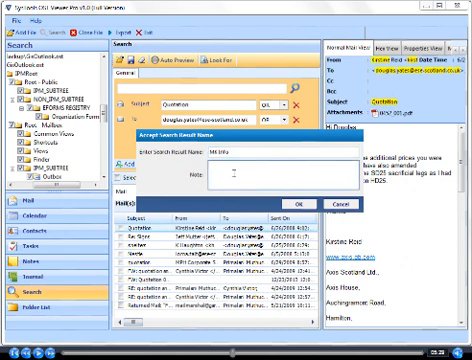
text(New)
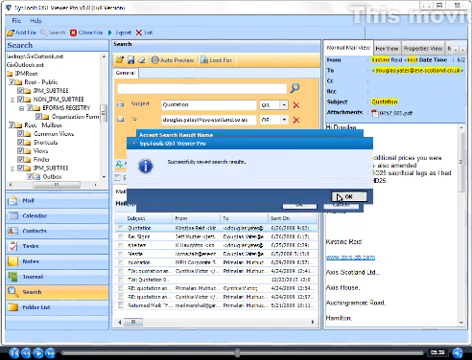
click(342, 195)
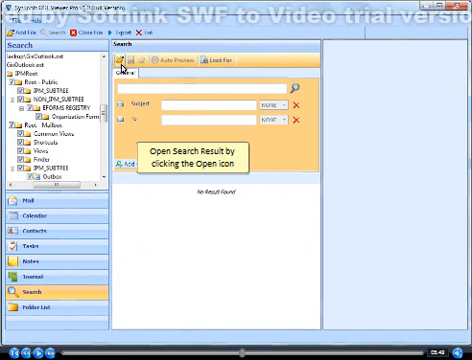
Reopen the saved 'MK Info' search from Saved Search Results.
click(122, 57)
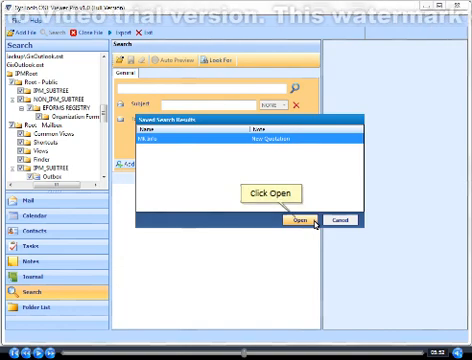
click(291, 220)
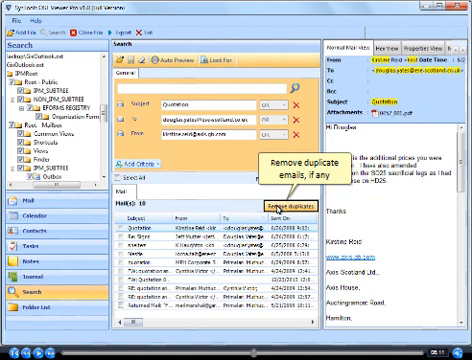
Remove duplicate emails from the search results list.
click(300, 210)
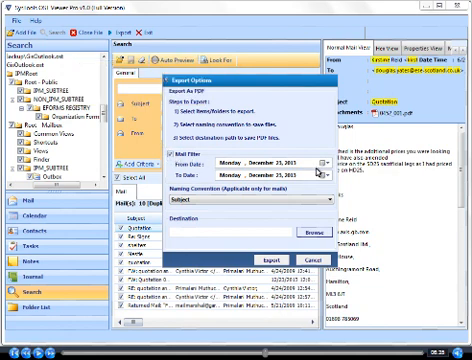
Export the search results to PDF in C:\my-backup with AutoIncrement naming, no date filter.
click(323, 166)
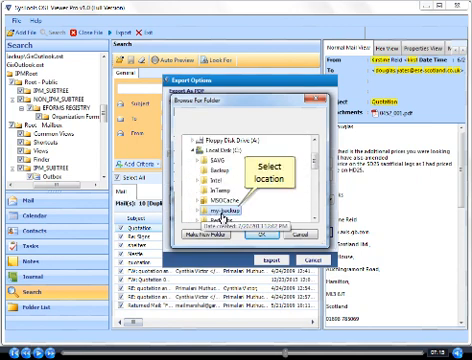
click(225, 206)
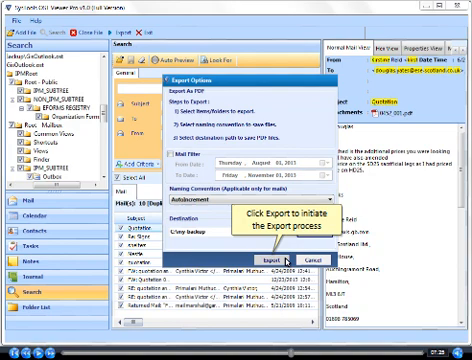
click(268, 263)
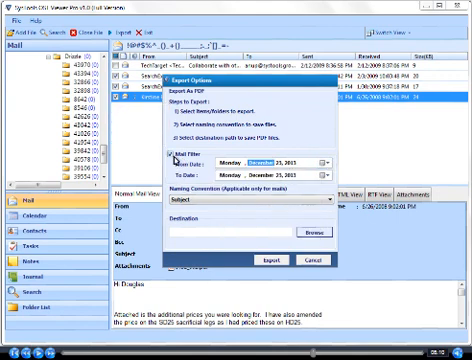
Export the checked mails to C:\my-backup as PDFs named Subject+Date, without date filter.
click(320, 204)
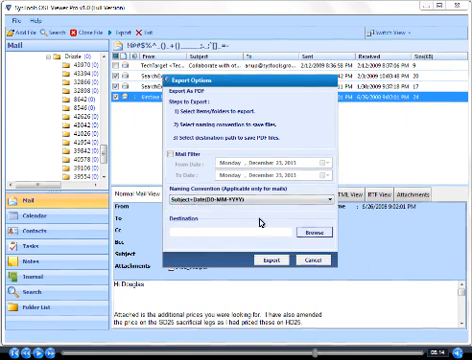
mouse_move(311, 234)
text(C:\my backup)
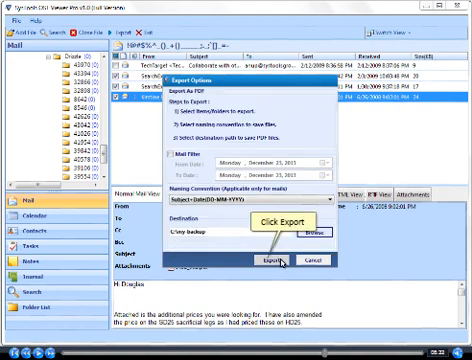
click(264, 263)
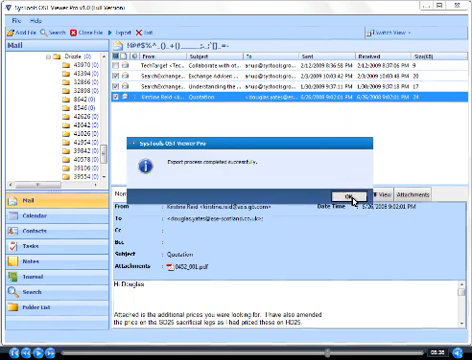
Dismiss the completion message and save the export report as CSV in my-backup.
click(346, 191)
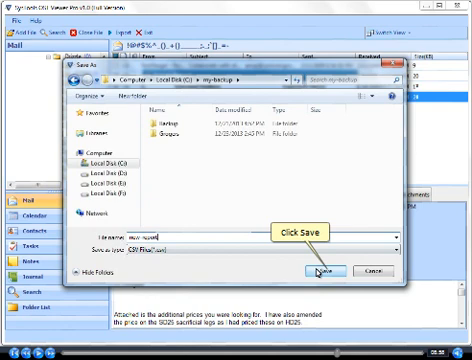
click(326, 270)
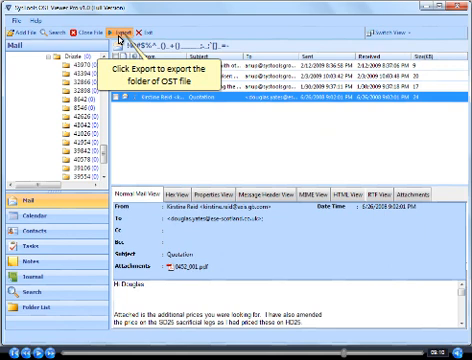
Export the selected folders from both OST files to PDF with AutoIncrement naming.
click(125, 33)
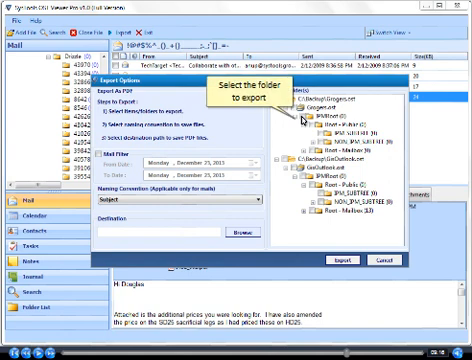
mouse_move(318, 140)
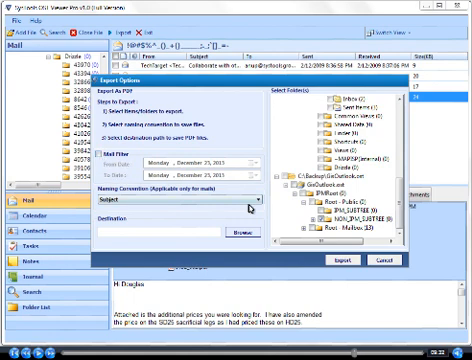
click(258, 199)
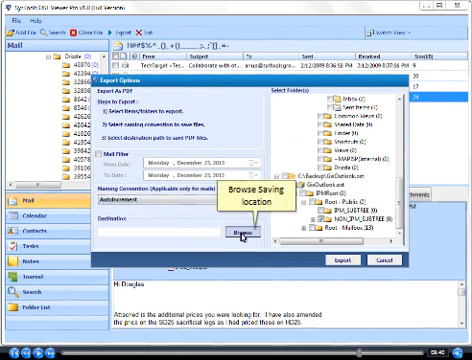
click(231, 232)
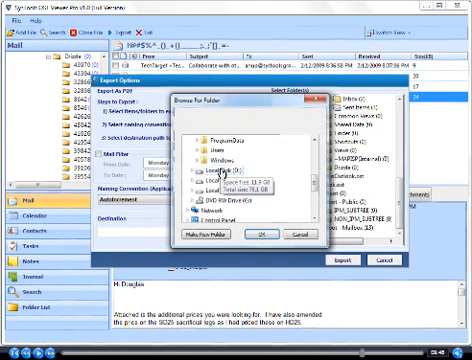
click(267, 237)
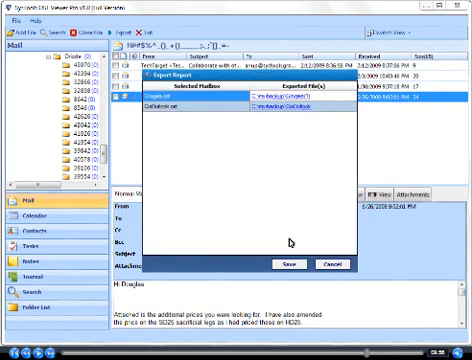
Cancel the Export Report window and confirm closing it without saving.
click(301, 264)
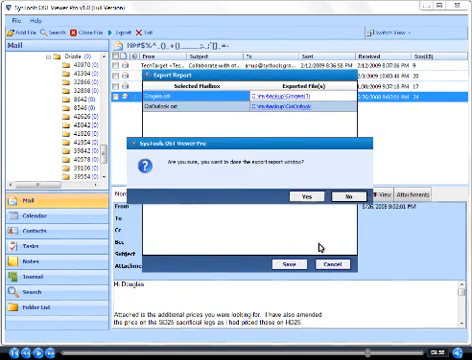
click(305, 190)
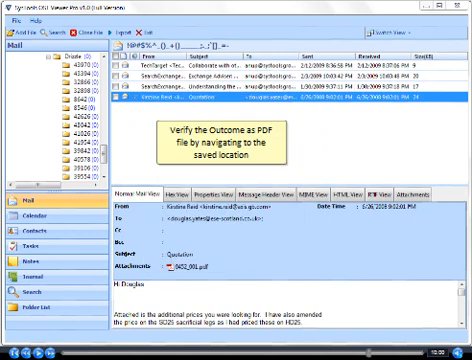